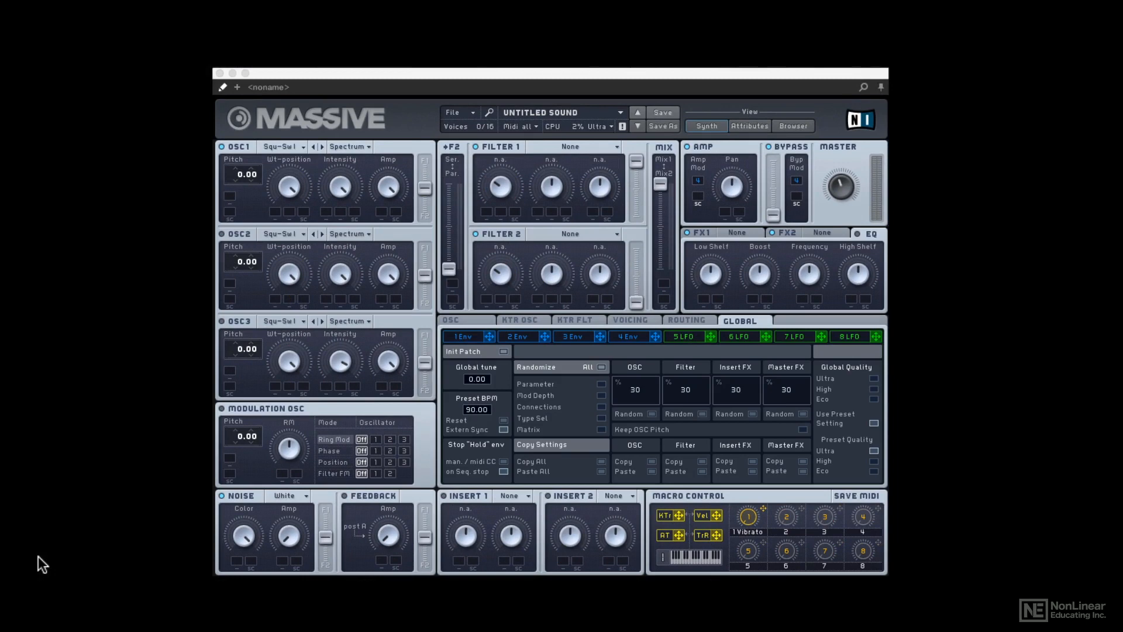
pyautogui.moveTo(256, 255)
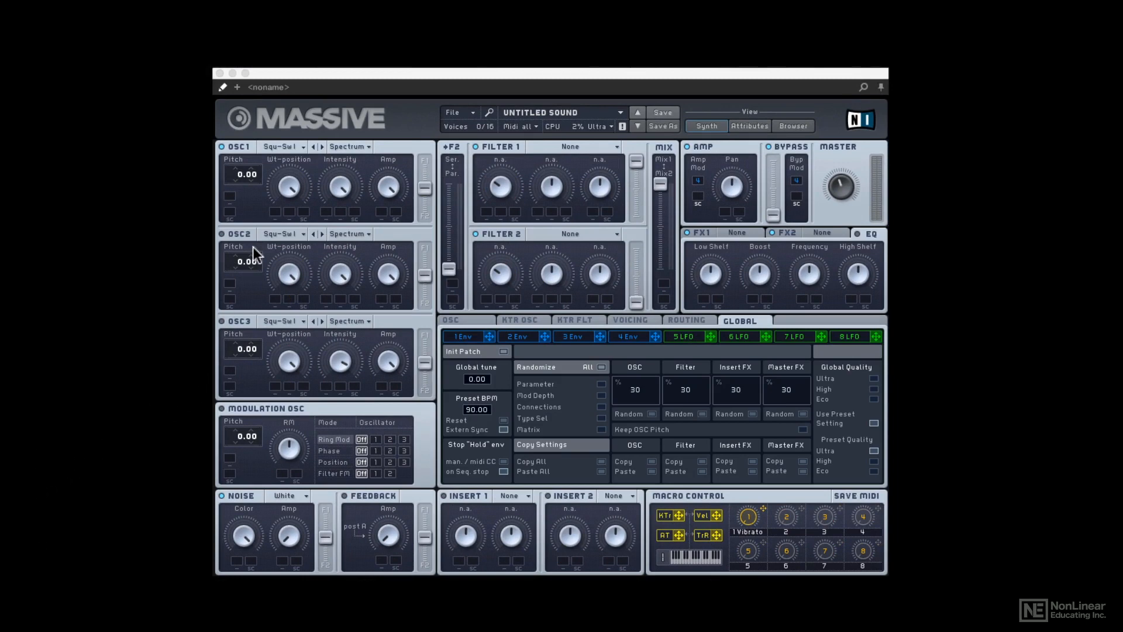
pyautogui.moveTo(270, 208)
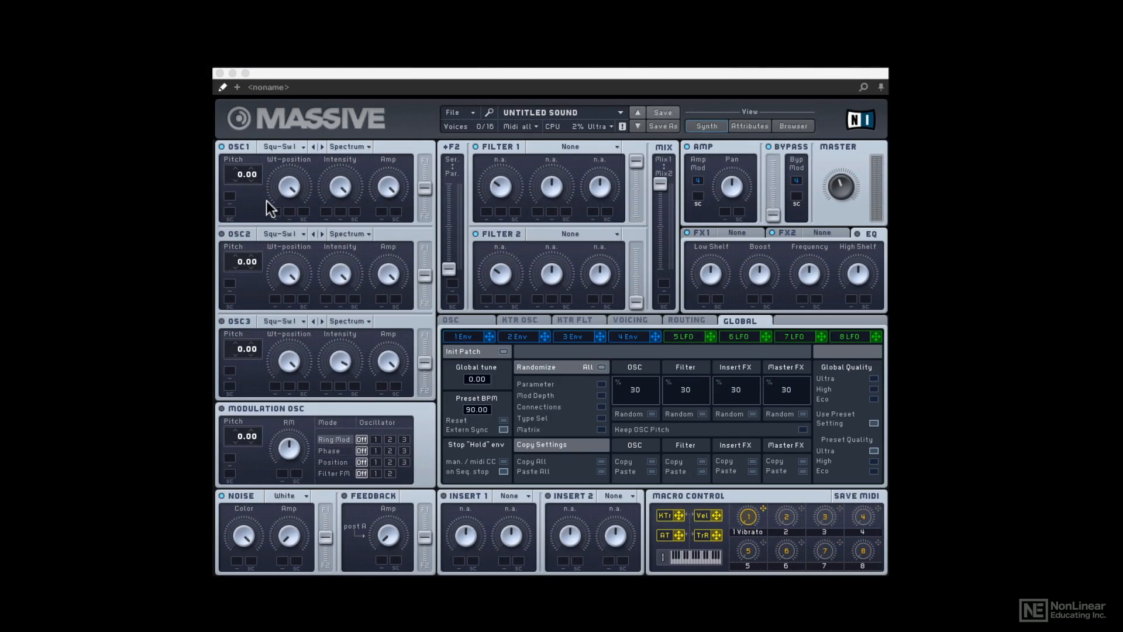
pyautogui.moveTo(303, 167)
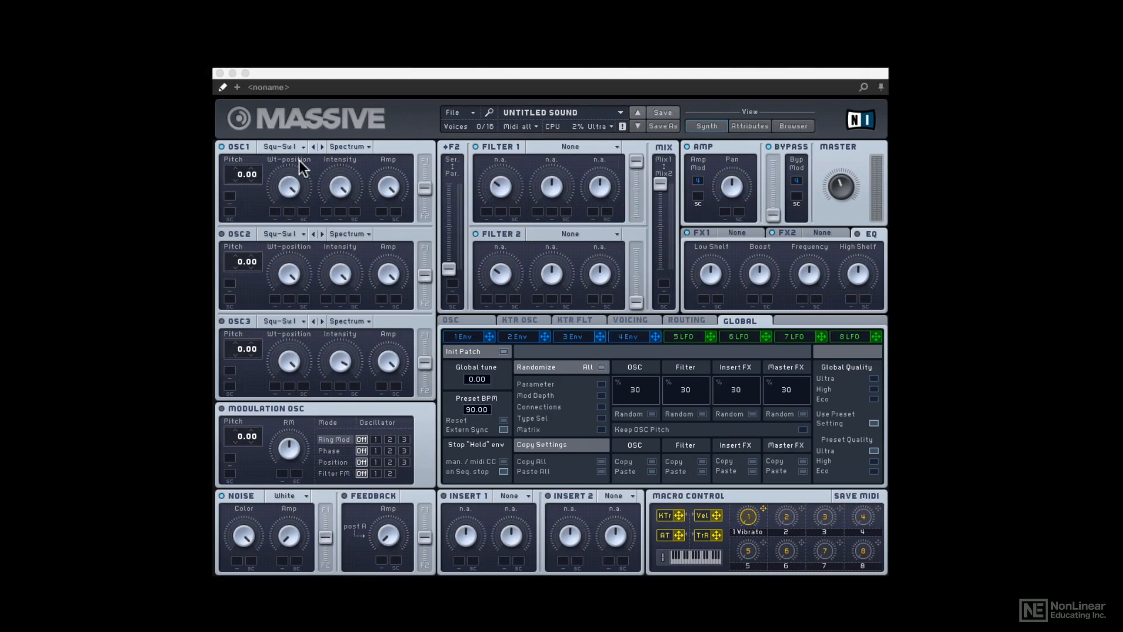
pyautogui.moveTo(277, 163)
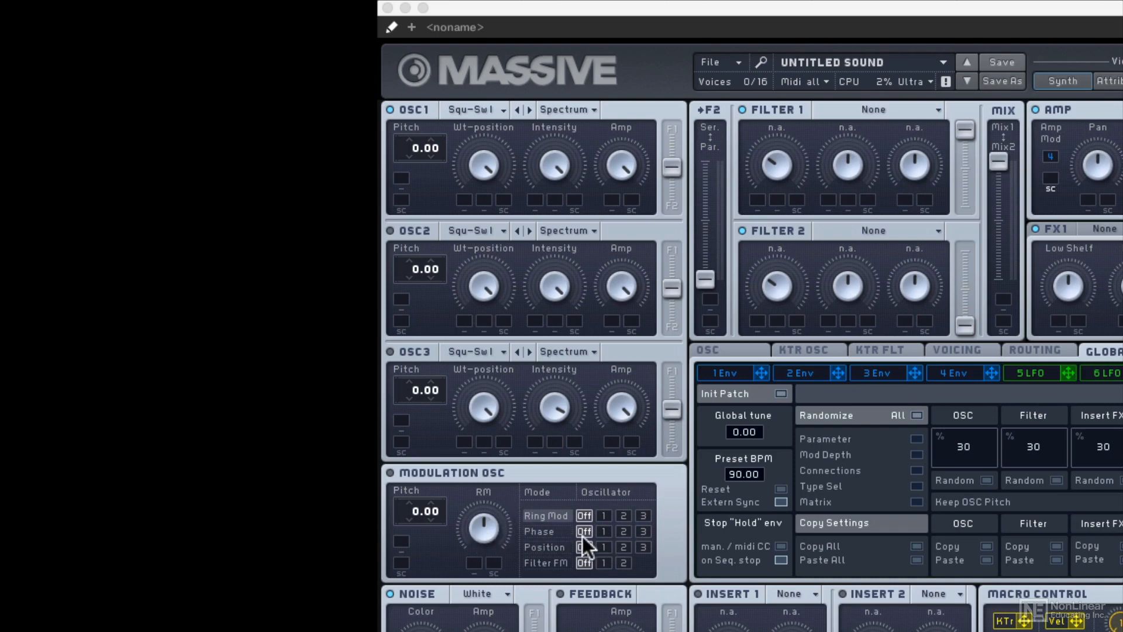
pyautogui.moveTo(598, 559)
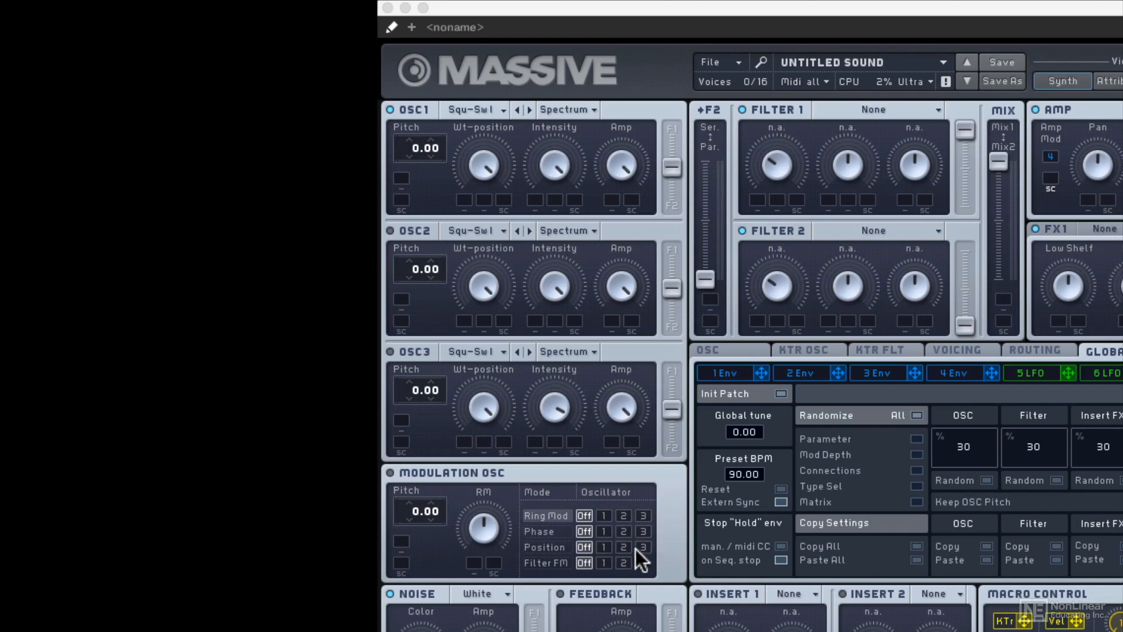
# Keep the noise source on White Noise and set Filter 1 to Lowpass 4
pyautogui.scroll(-3)
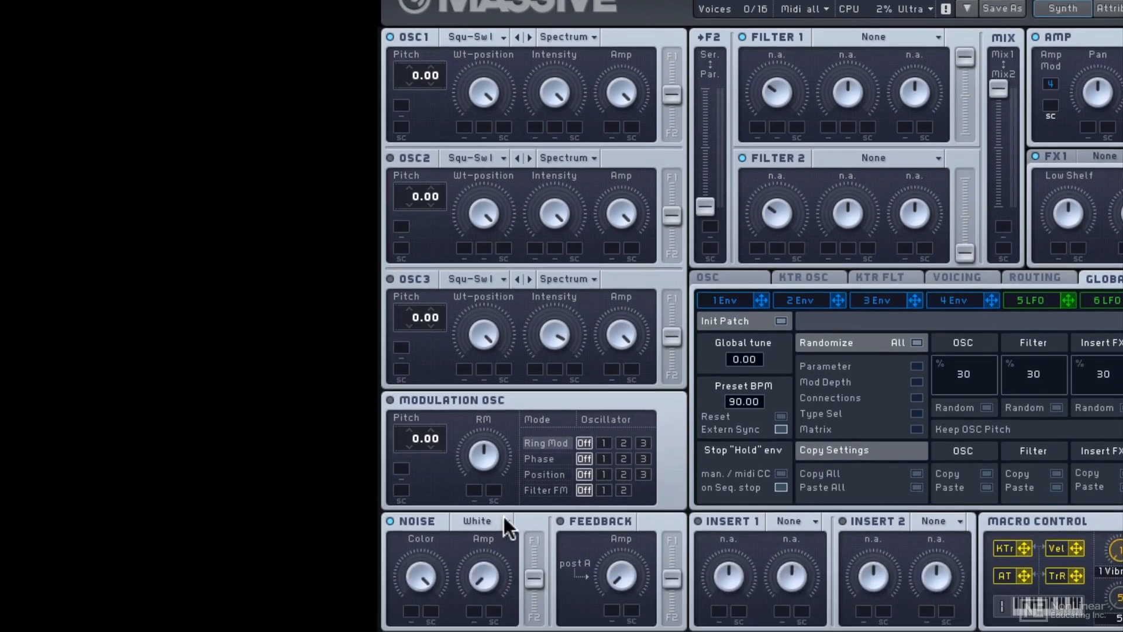
pyautogui.click(476, 521)
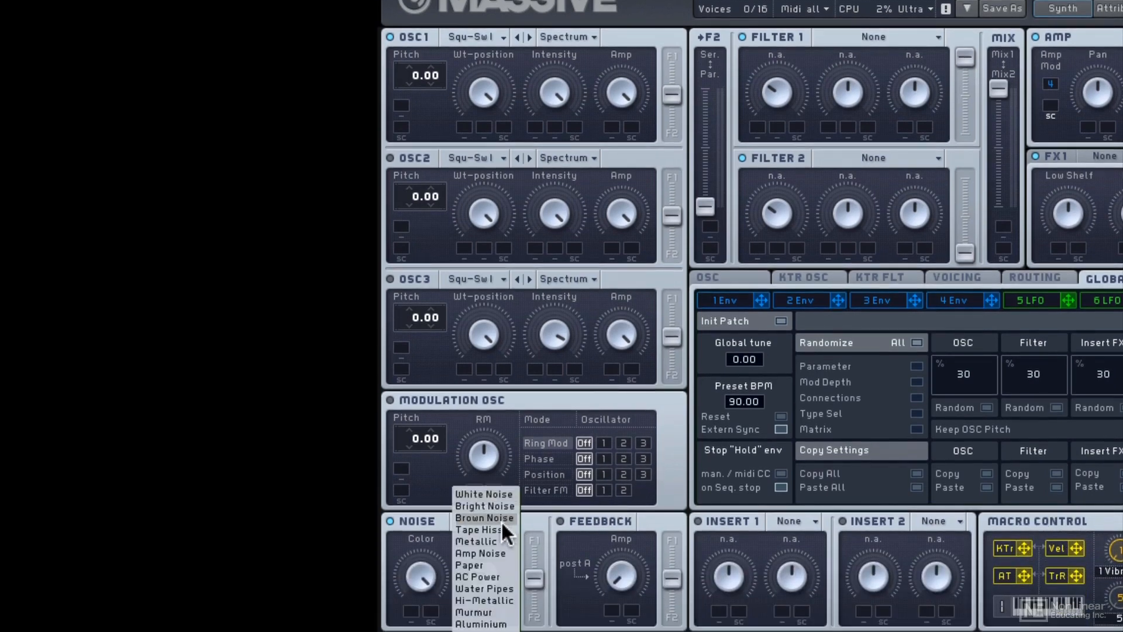
pyautogui.click(482, 494)
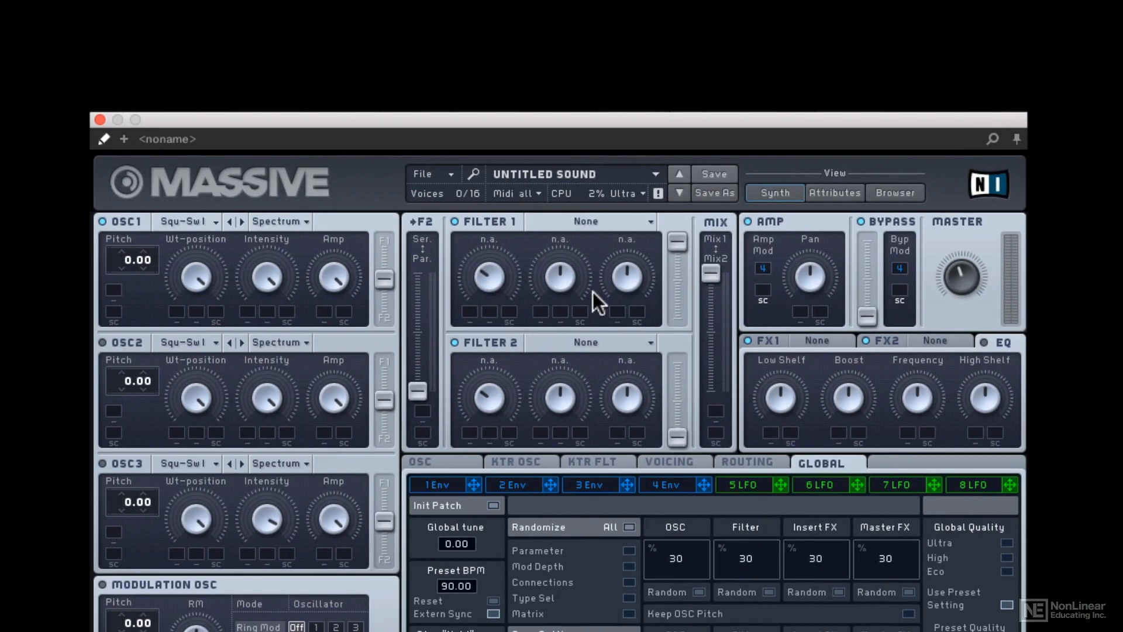
pyautogui.click(588, 221)
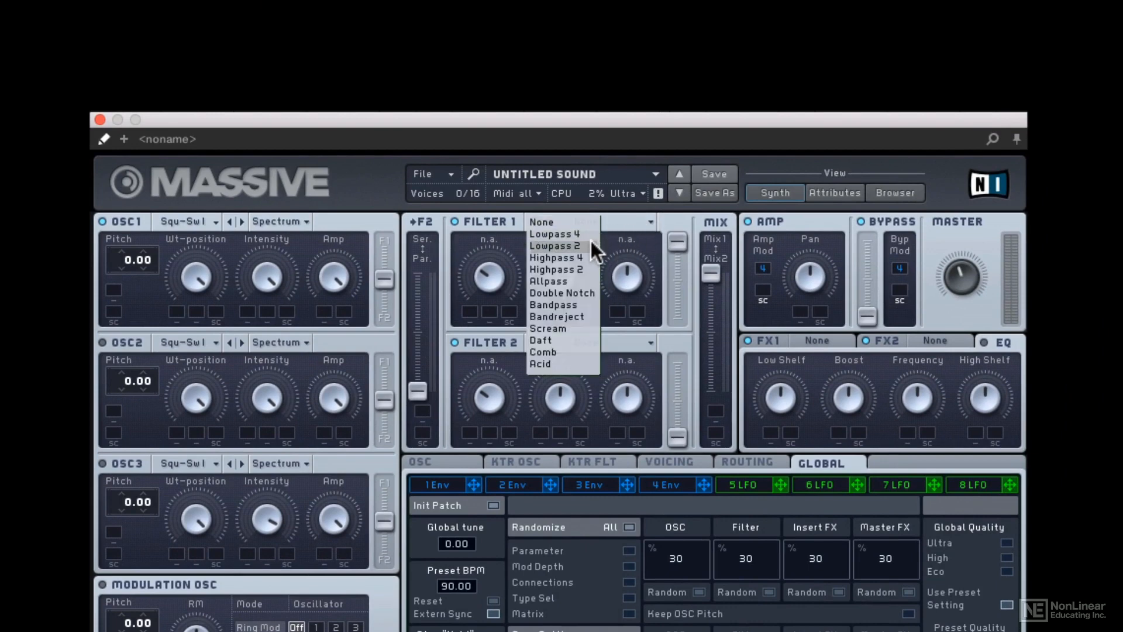
pyautogui.moveTo(594, 281)
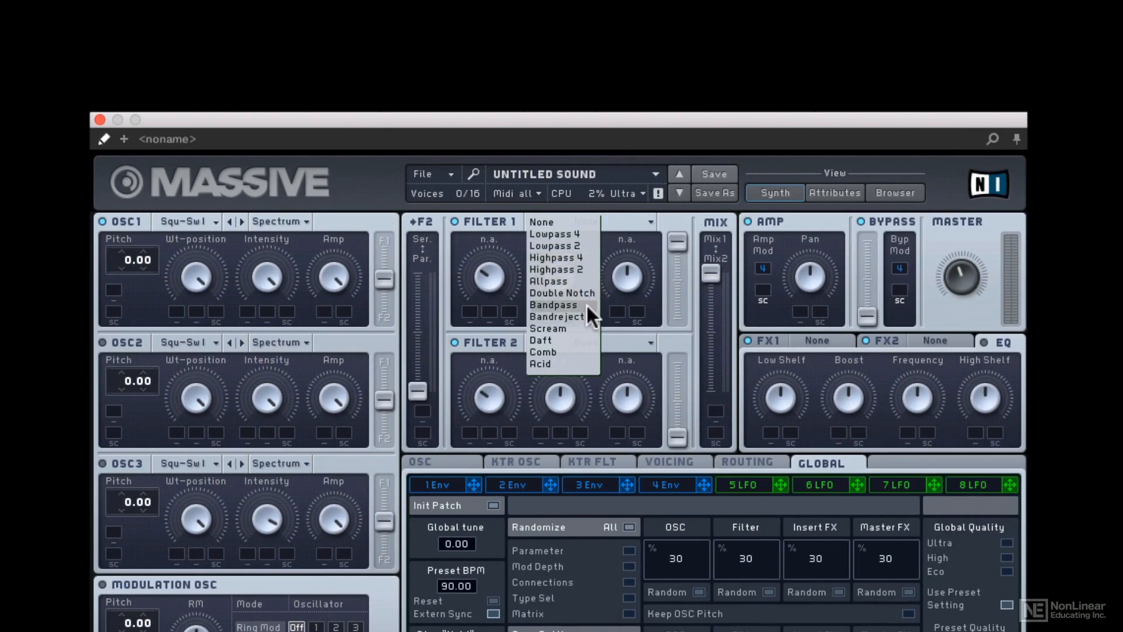
pyautogui.moveTo(591, 342)
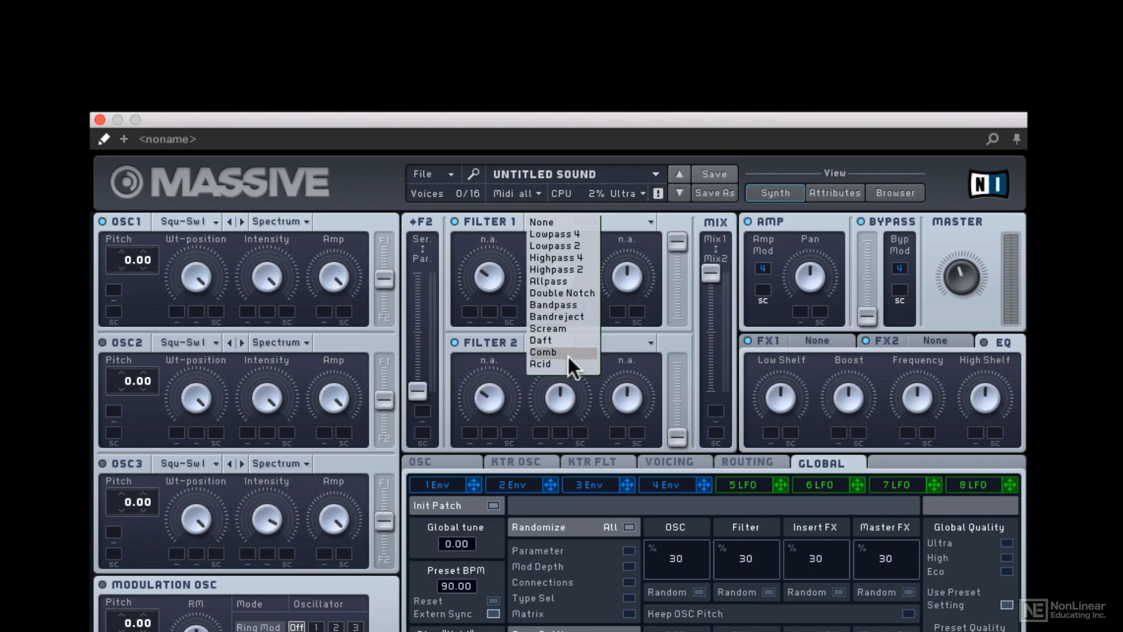
pyautogui.moveTo(571, 372)
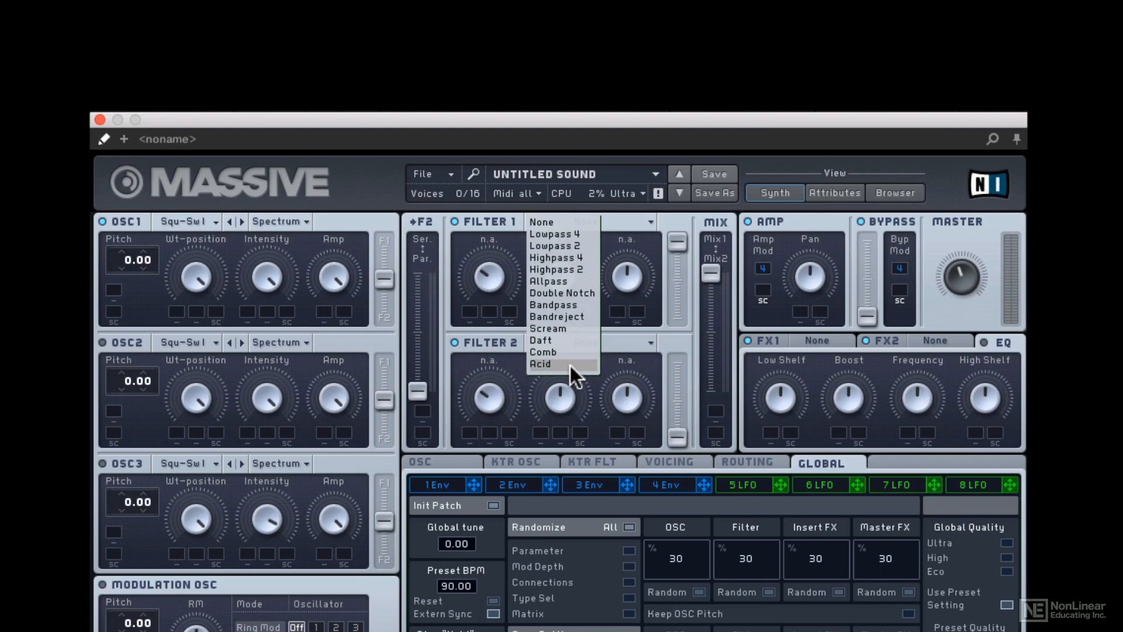
pyautogui.moveTo(578, 379)
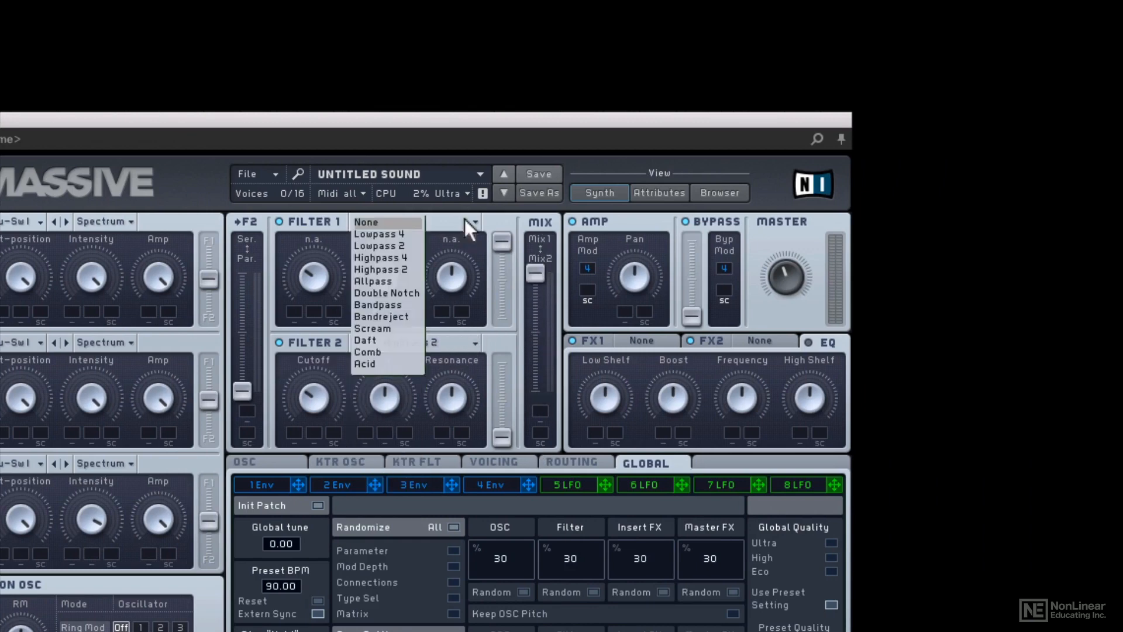
pyautogui.click(379, 233)
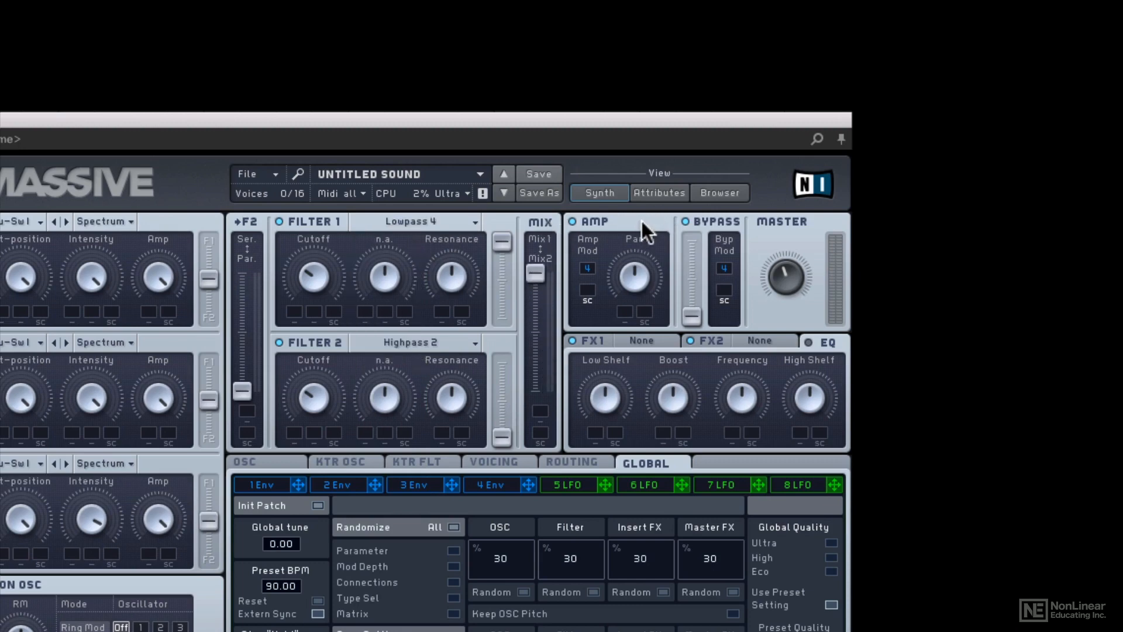
pyautogui.moveTo(653, 278)
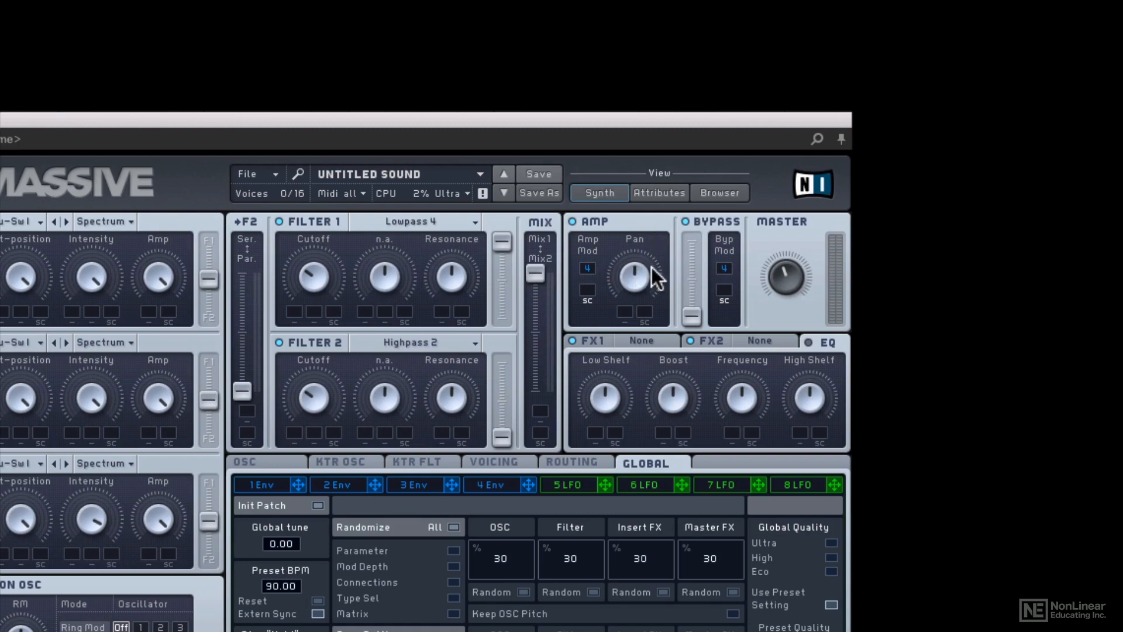
pyautogui.moveTo(658, 297)
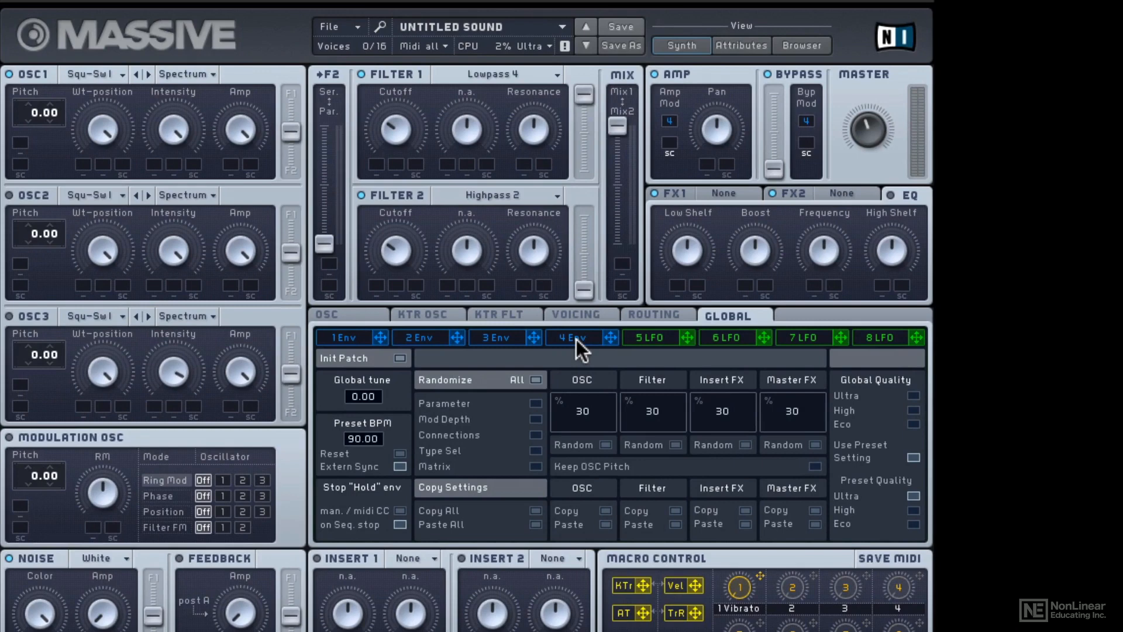
# Bring up envelope 4's settings in the modulation area via its 4 Env tab
pyautogui.click(571, 337)
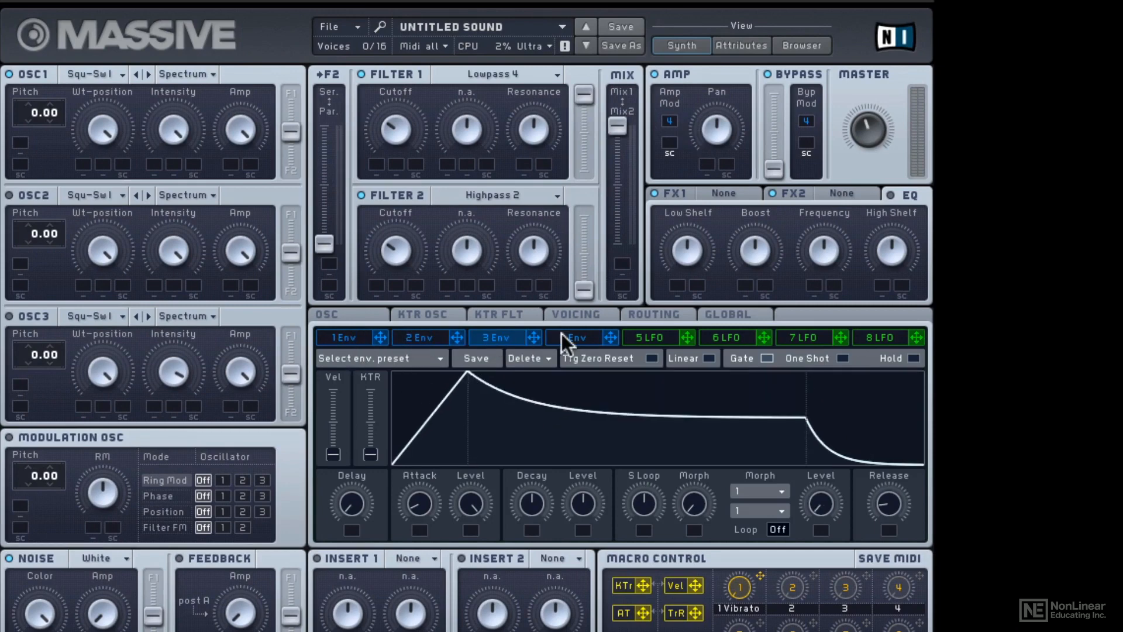
pyautogui.click(573, 337)
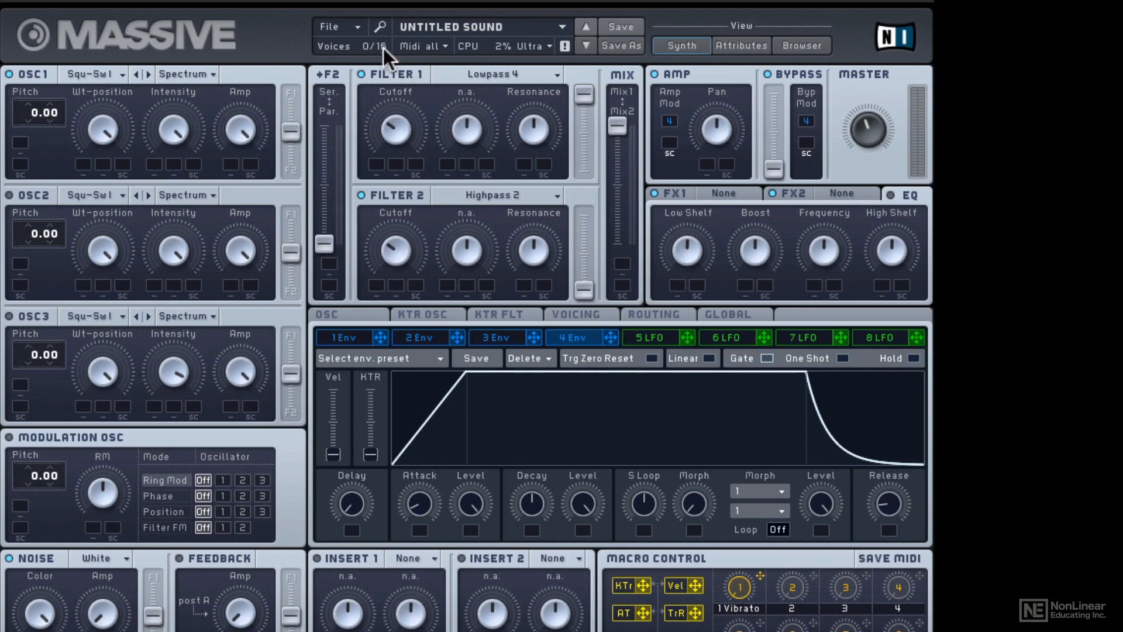
pyautogui.click(329, 27)
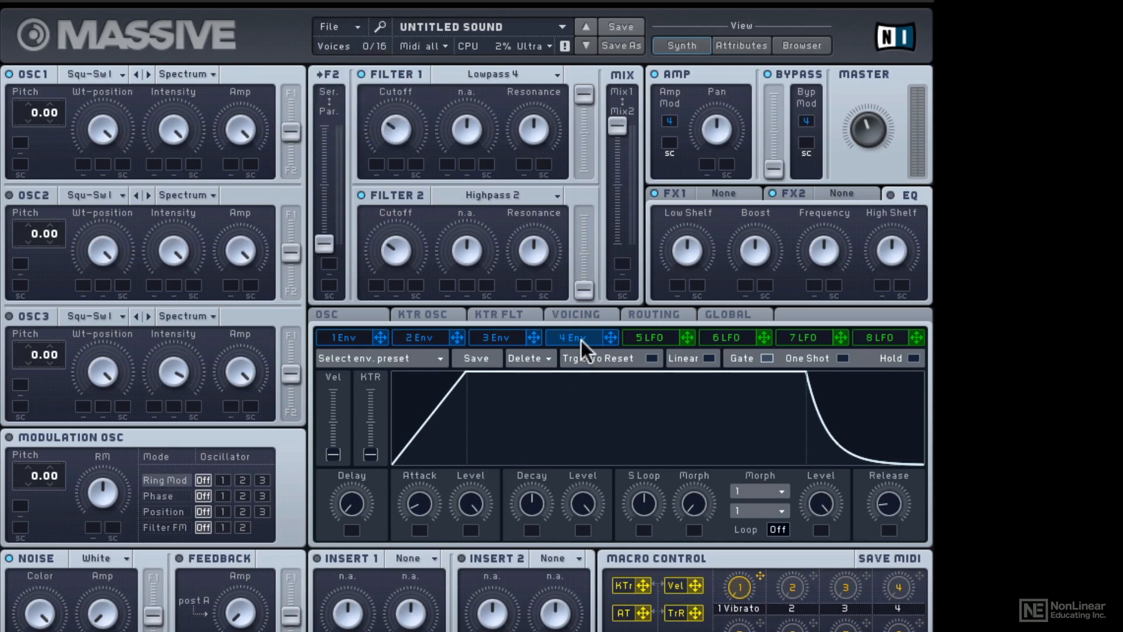
pyautogui.moveTo(718, 147)
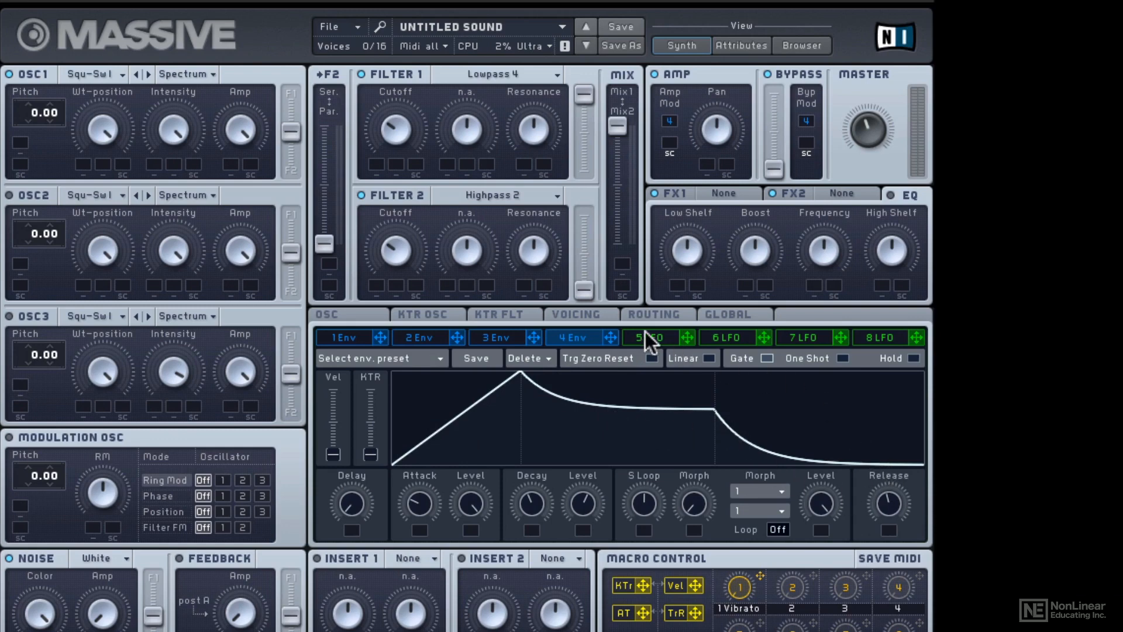
# On LFO 5, crossfade fully to the upper curve, changing it from saw to Random Steps 2
pyautogui.click(651, 338)
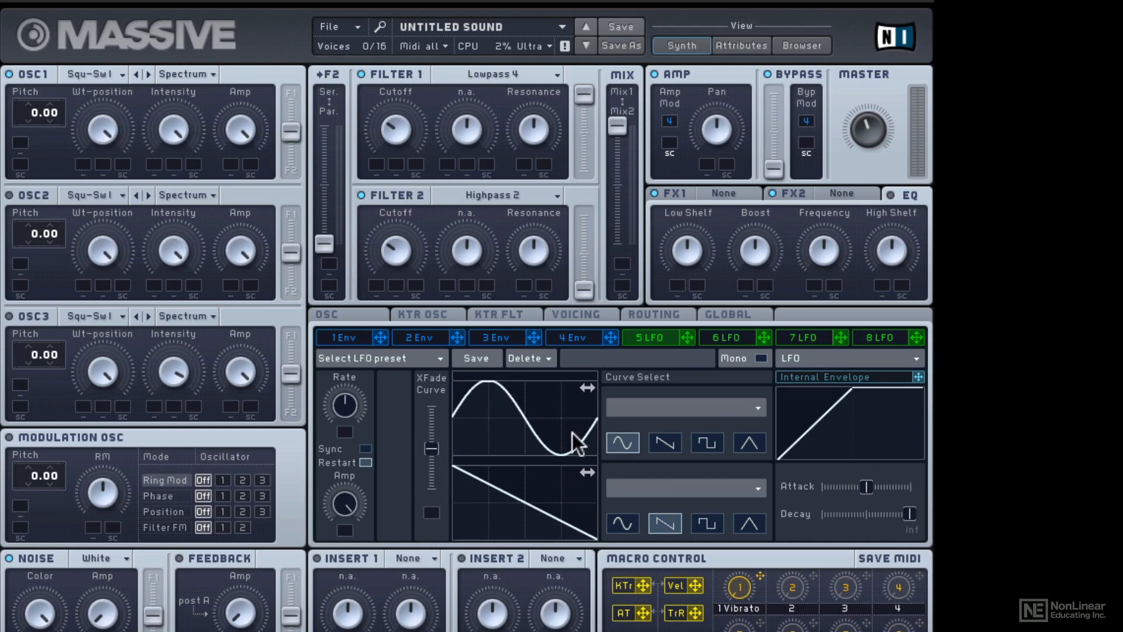
pyautogui.moveTo(527, 435)
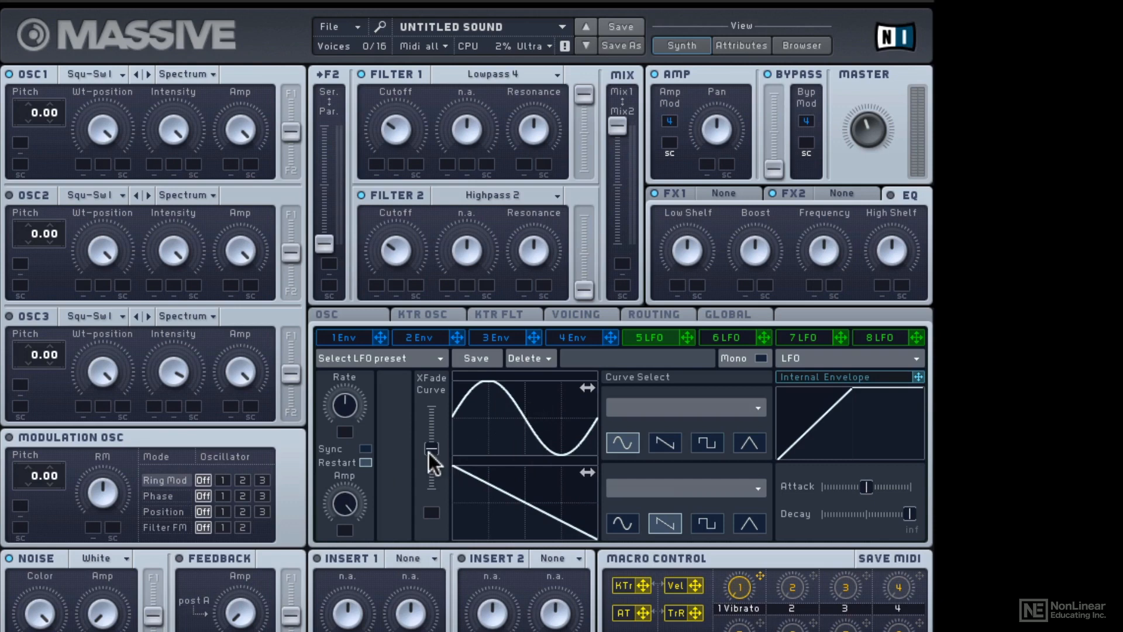
pyautogui.moveTo(432, 459); pyautogui.dragTo(432, 479)
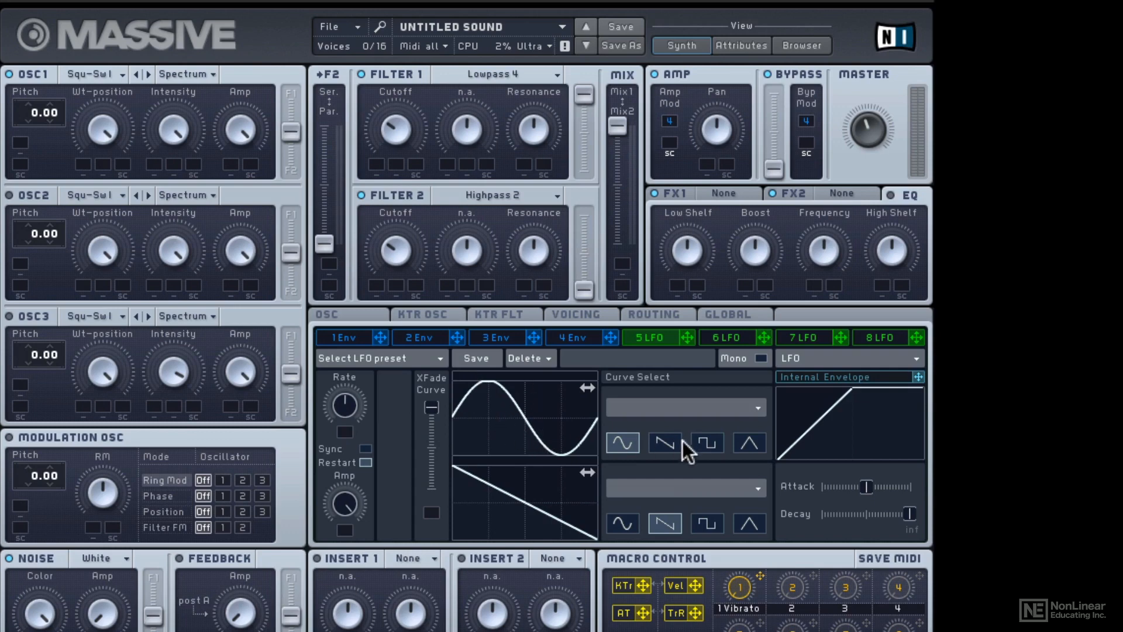
pyautogui.click(663, 442)
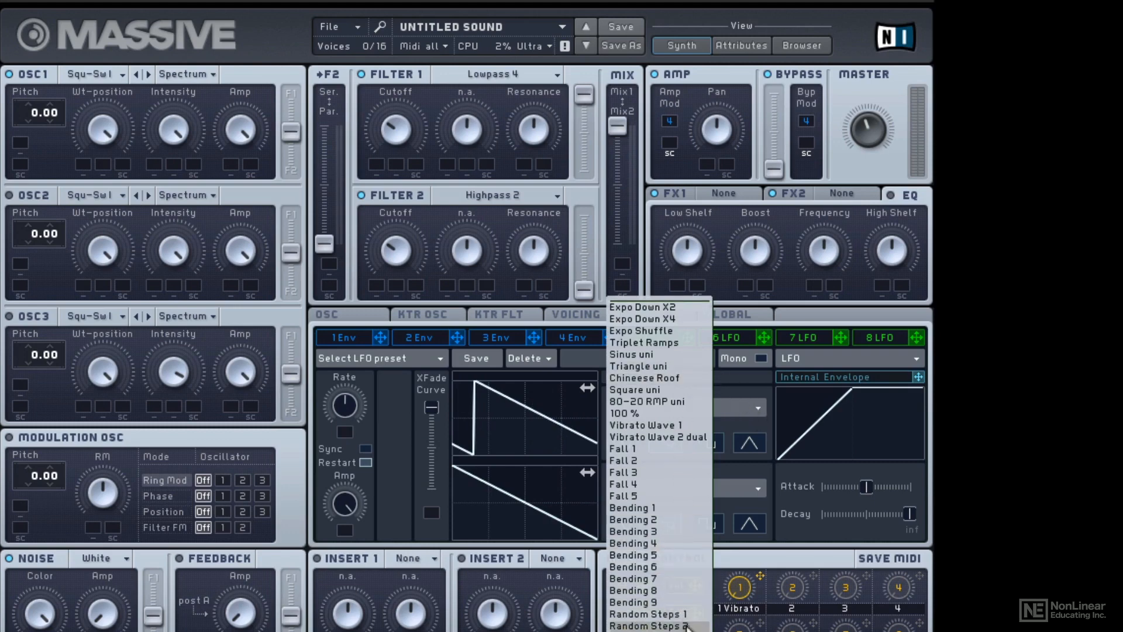
pyautogui.click(645, 625)
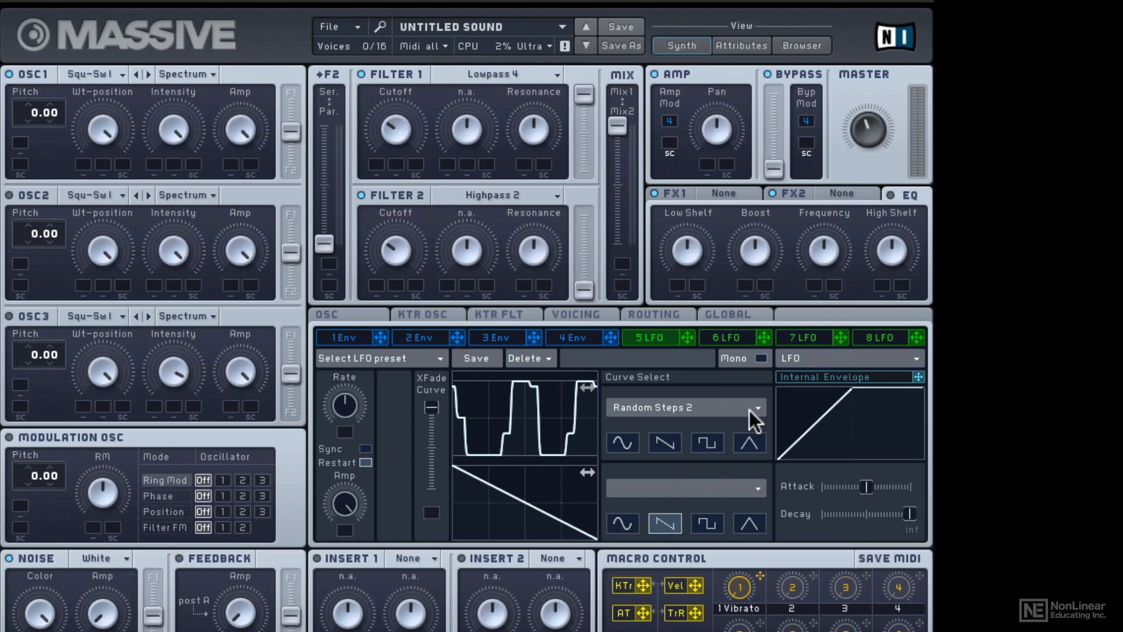
pyautogui.moveTo(475, 536)
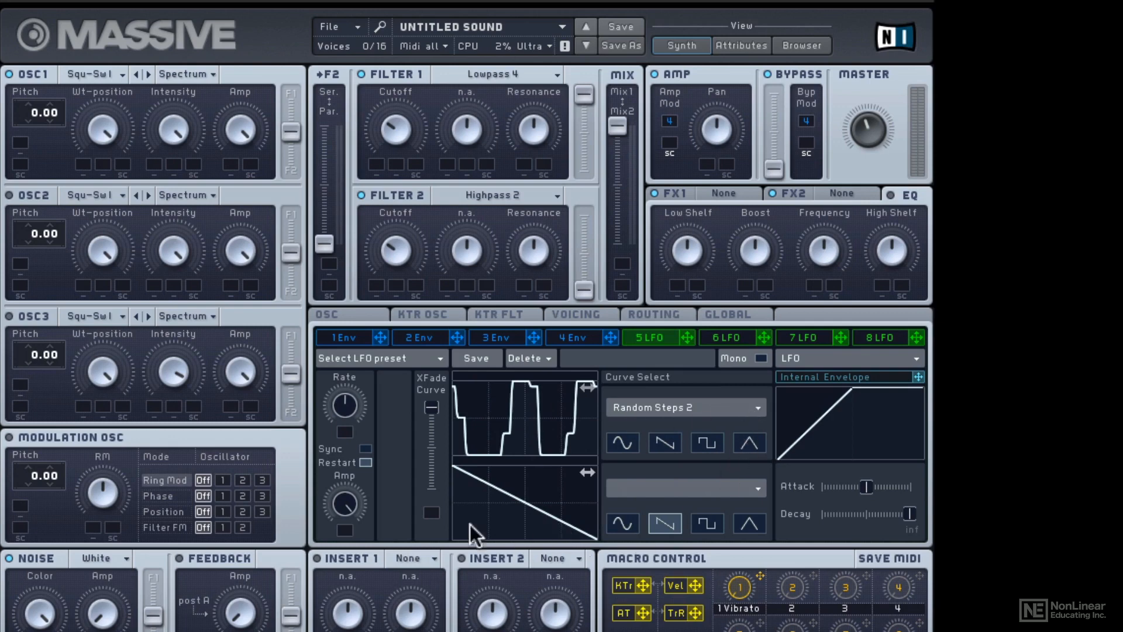
# Load Classic Tube into FX1 and Dimension Expander into FX2, then show the EQ section
pyautogui.click(726, 193)
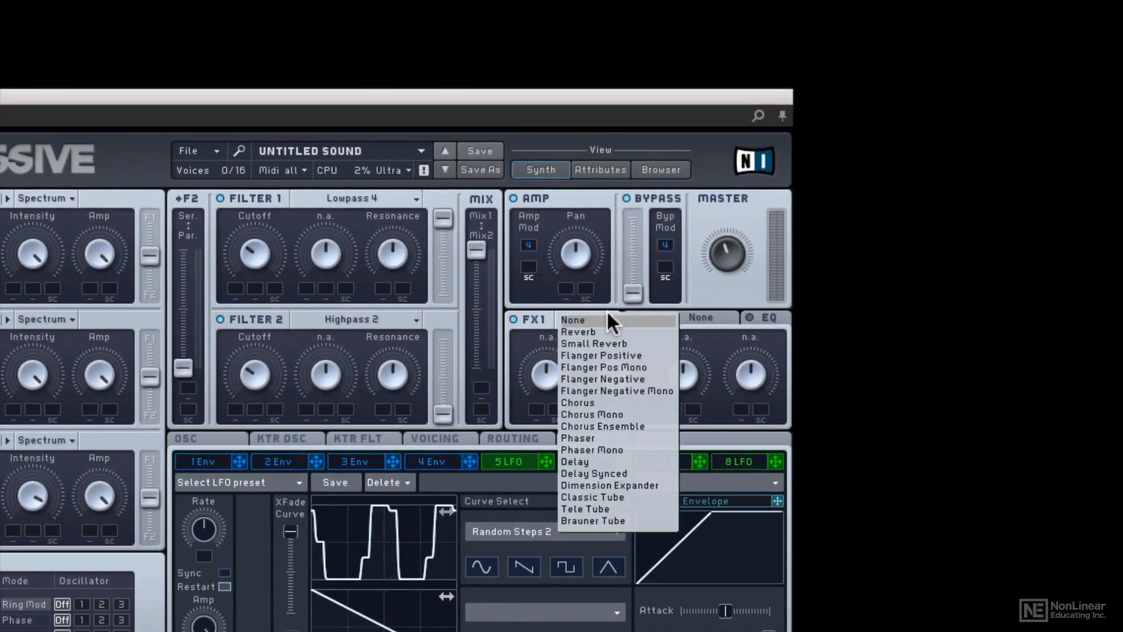
pyautogui.moveTo(591, 497)
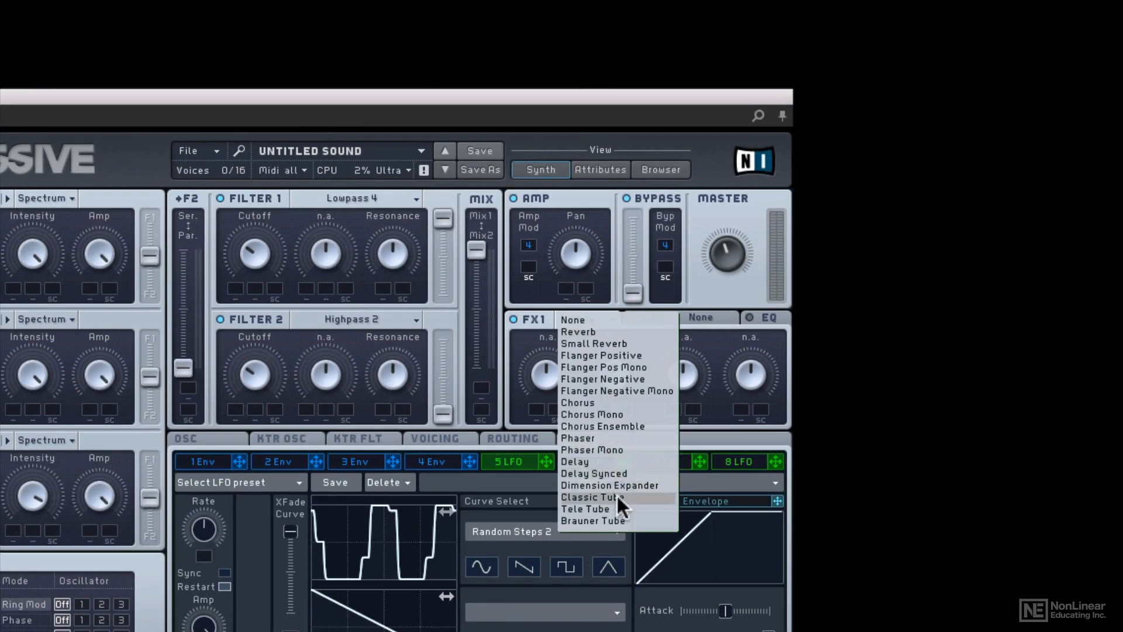
pyautogui.click(591, 497)
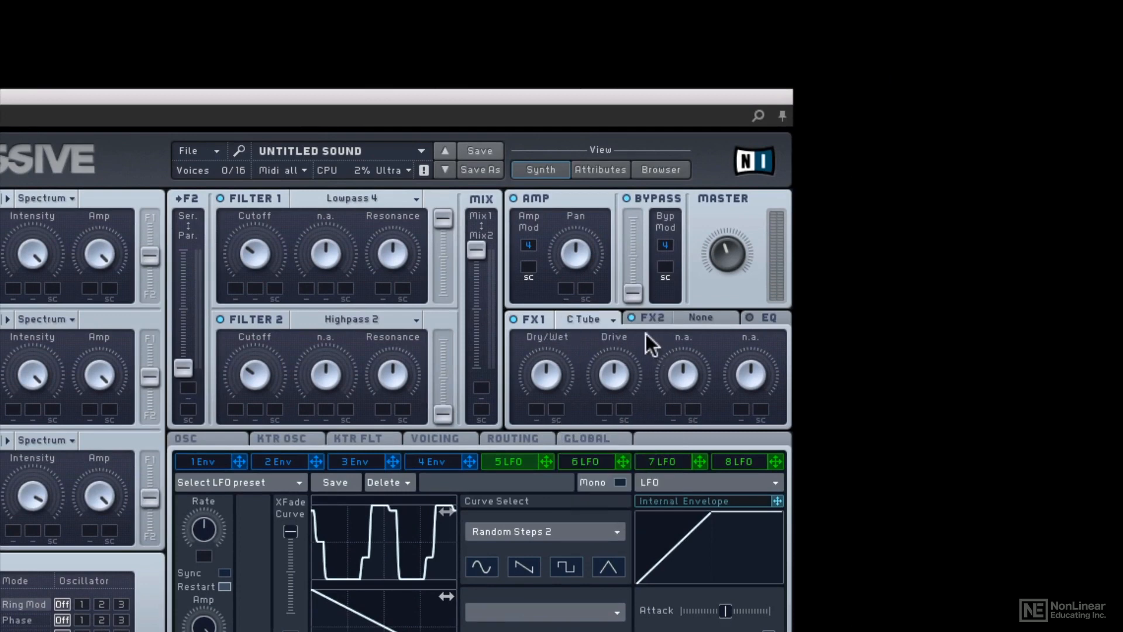
pyautogui.moveTo(722, 326)
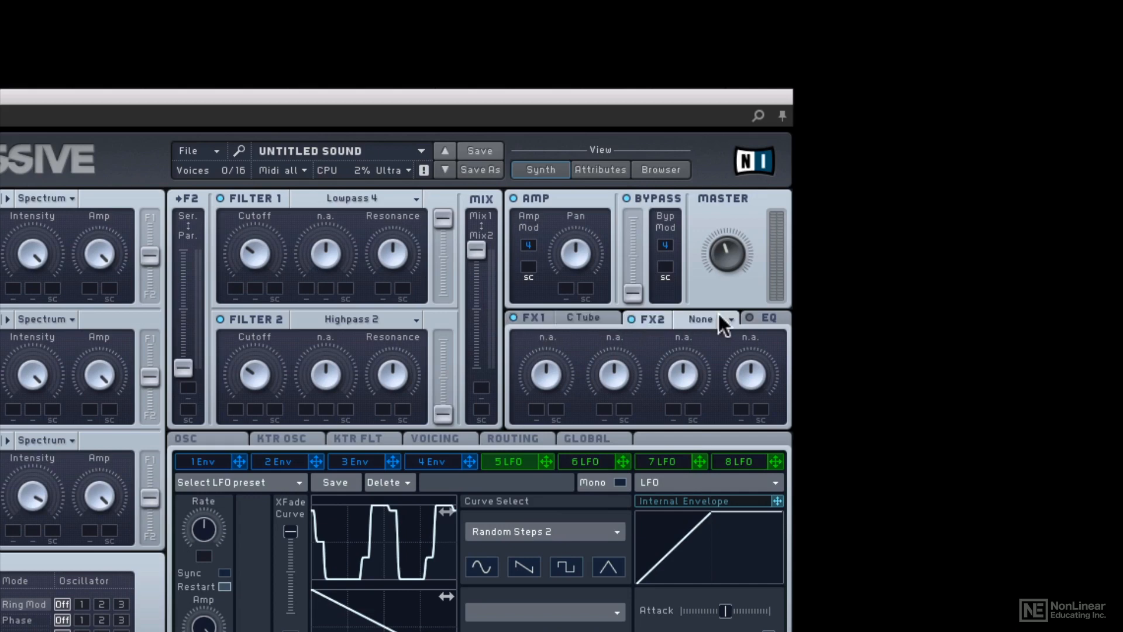
pyautogui.click(730, 319)
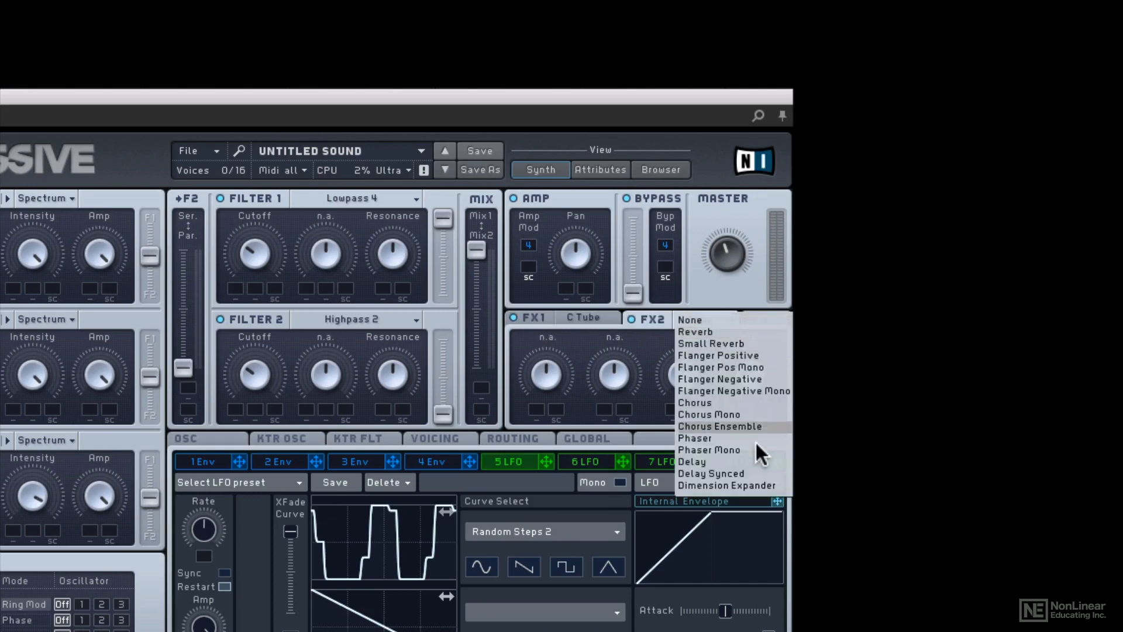
pyautogui.click(725, 485)
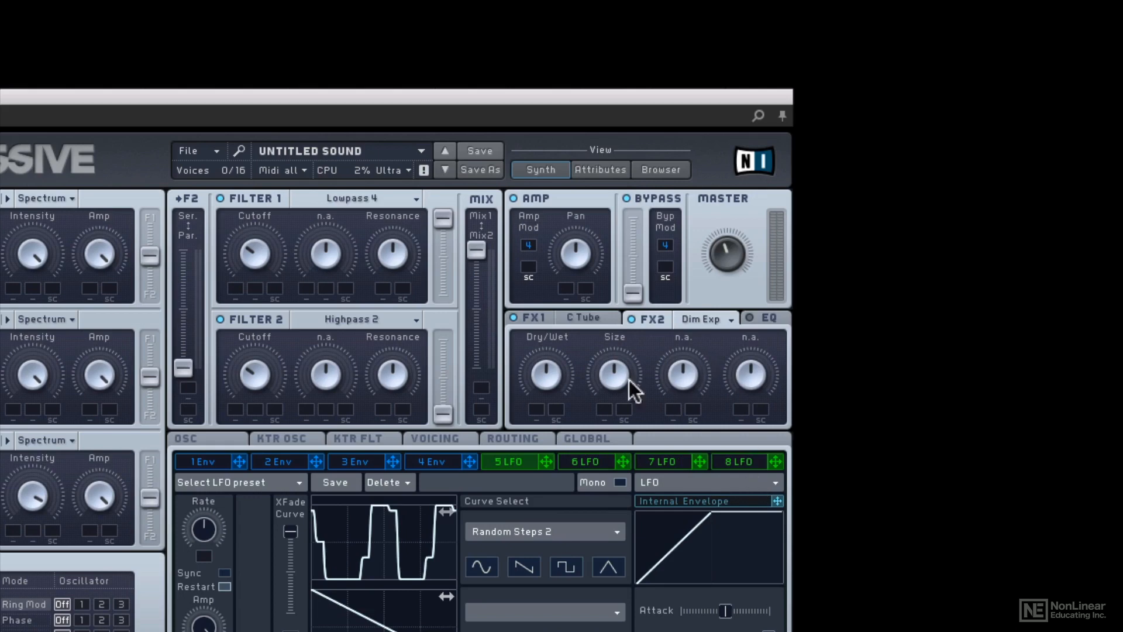
pyautogui.moveTo(558, 379)
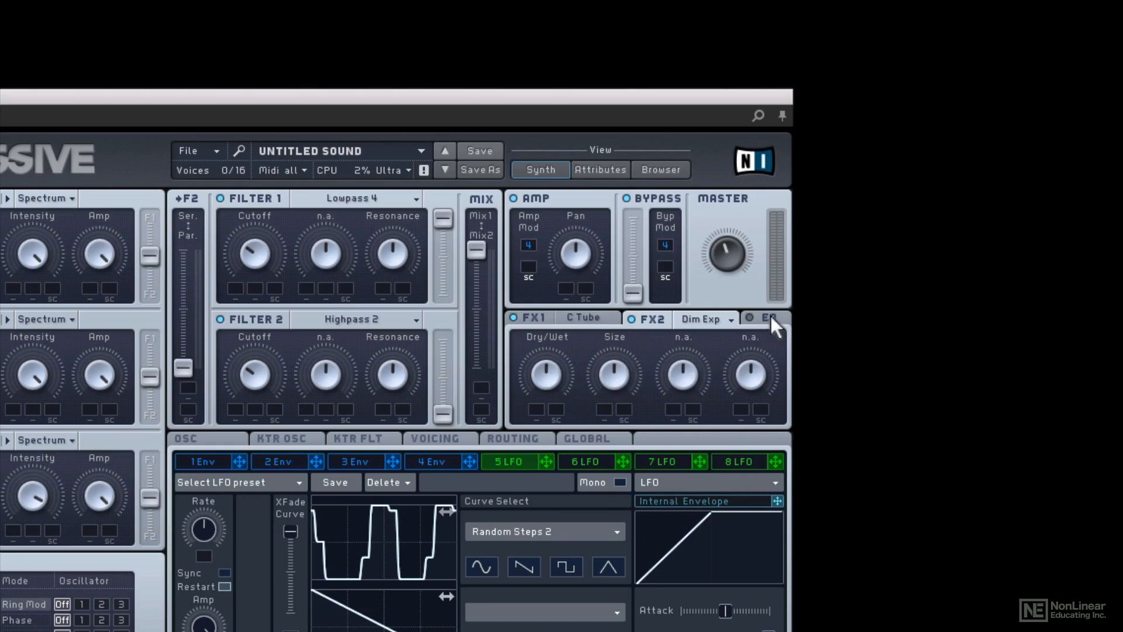
pyautogui.click(767, 318)
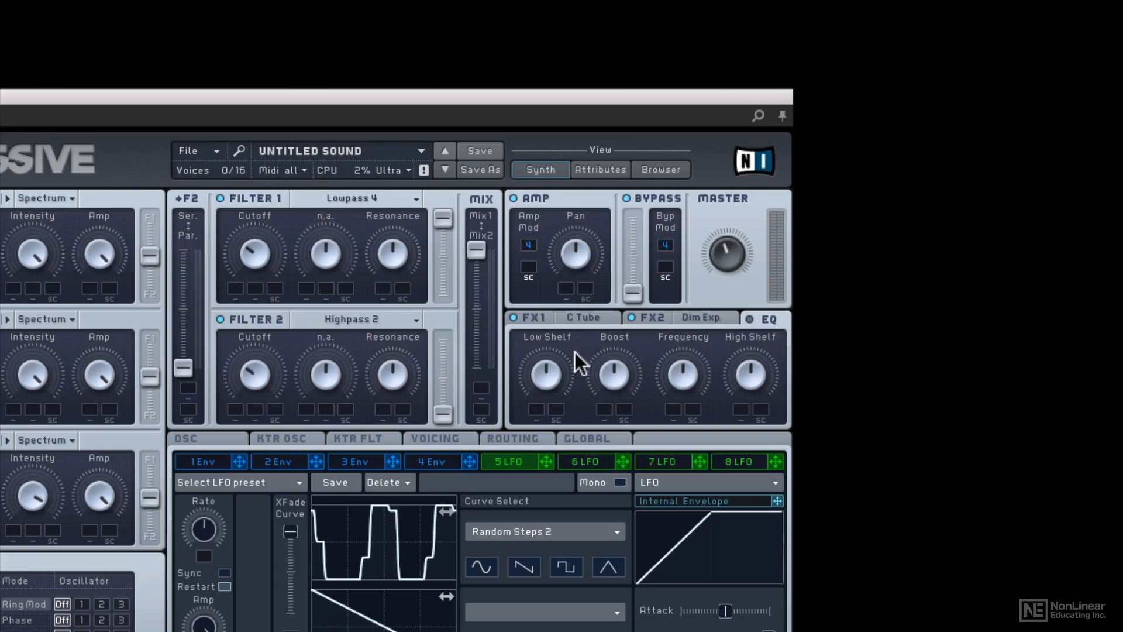
pyautogui.moveTo(738, 409)
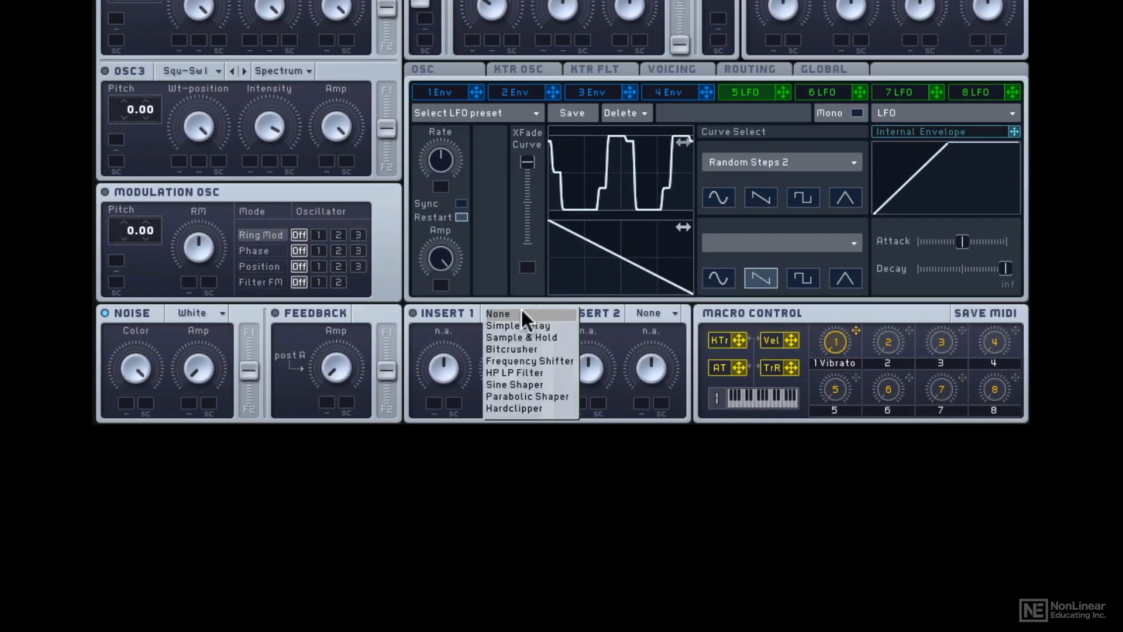
pyautogui.moveTo(526, 361)
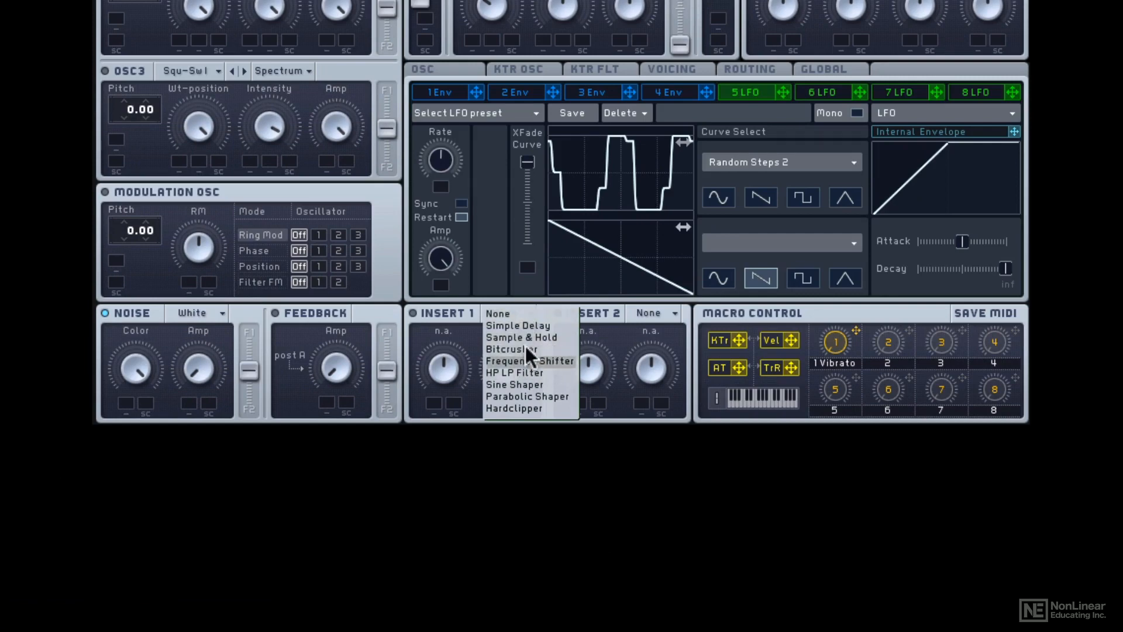
# Put Bitcrusher in Insert 1 and switch to the Routing tab
pyautogui.click(510, 349)
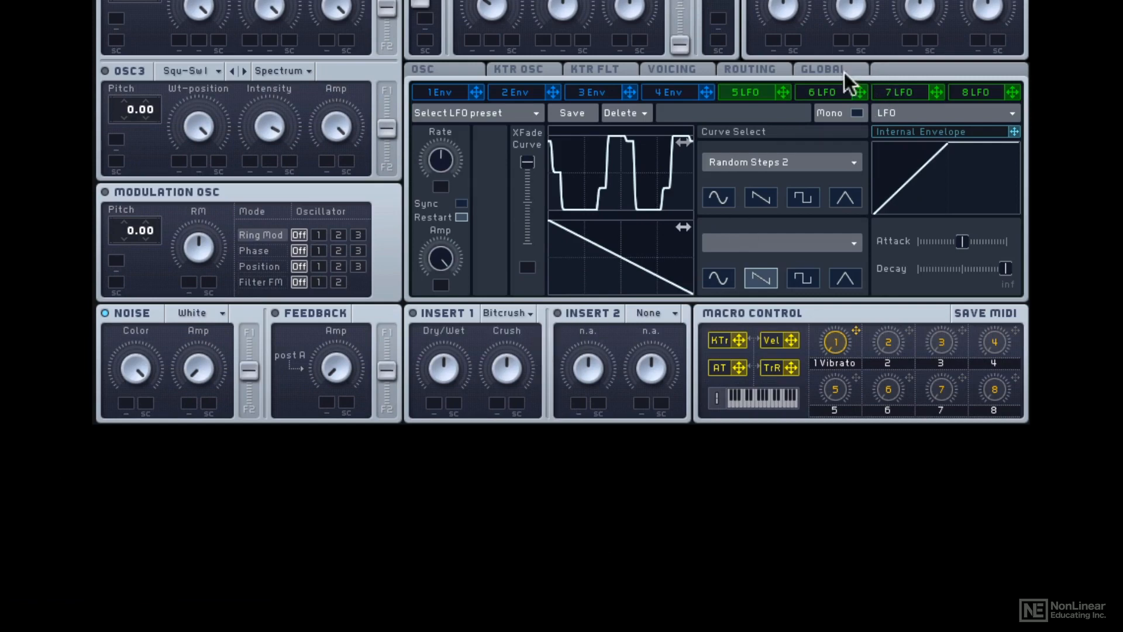
pyautogui.click(750, 69)
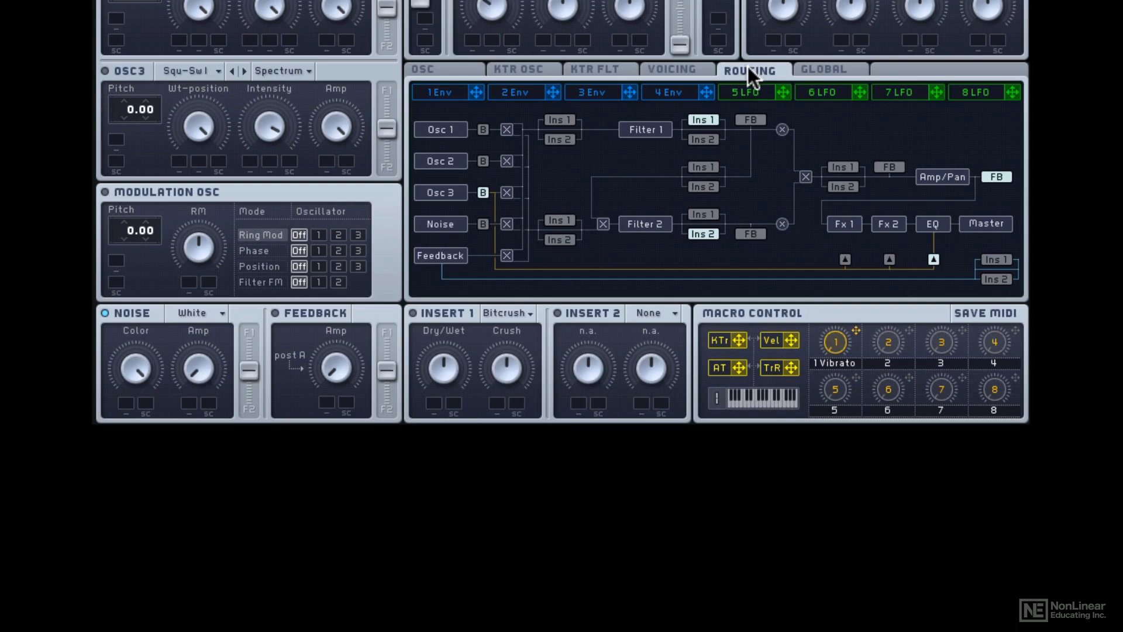
pyautogui.moveTo(560, 120)
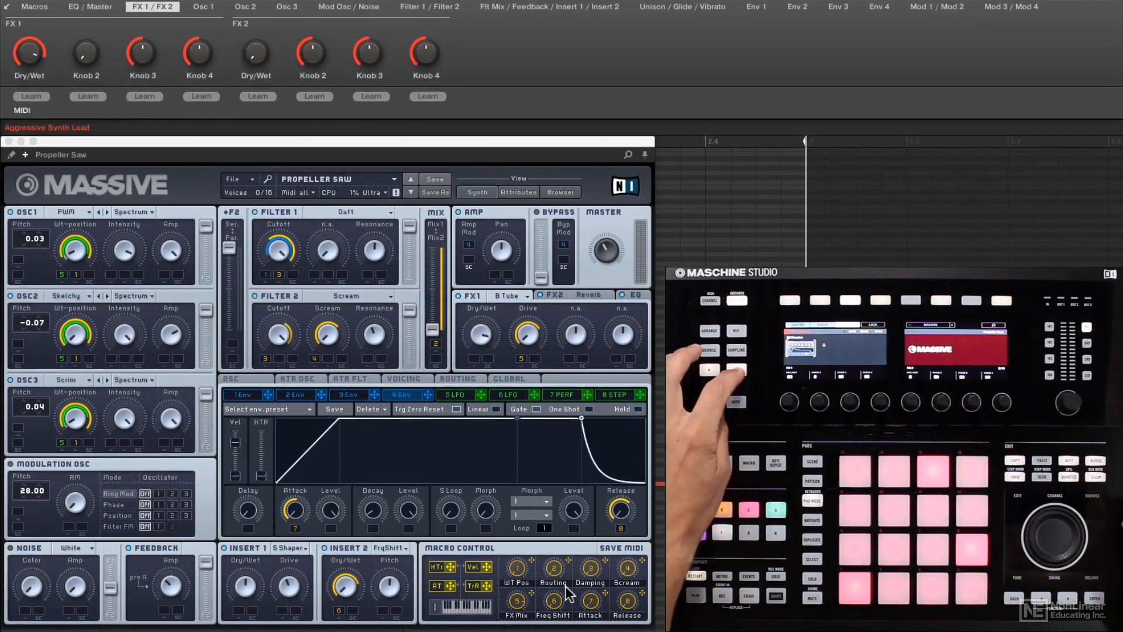
# Step through Propeller Saw's Osc 1 and EQ / Master pages, ending on Macros
pyautogui.click(203, 6)
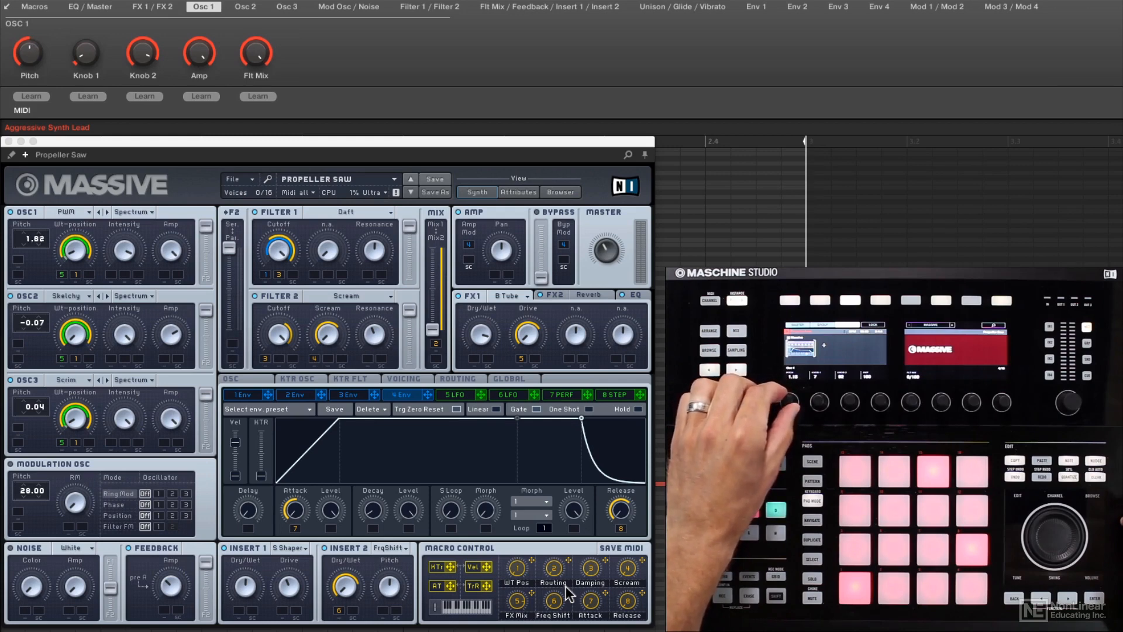
pyautogui.click(90, 7)
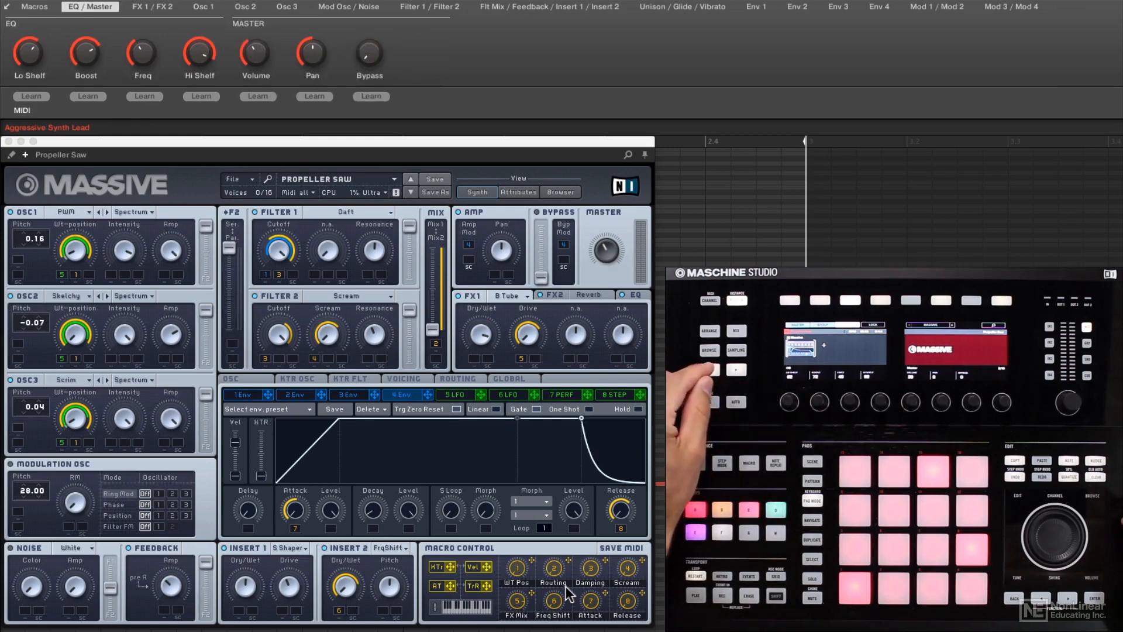
pyautogui.click(34, 7)
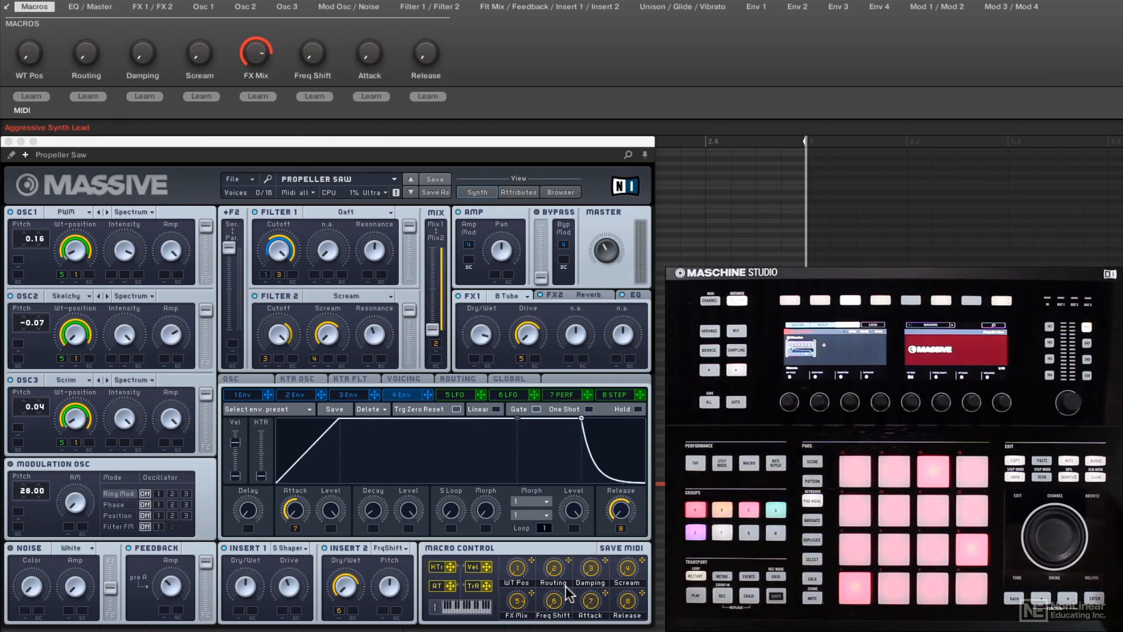